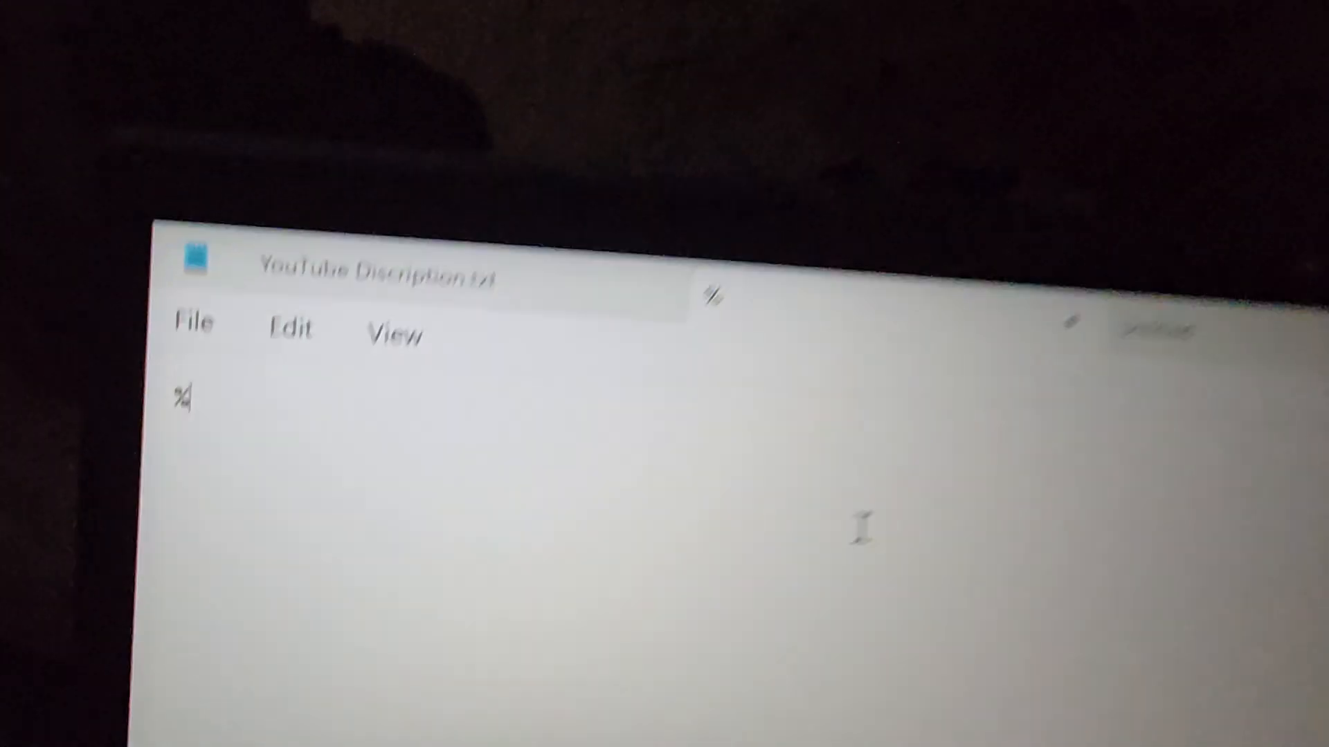
text(5)
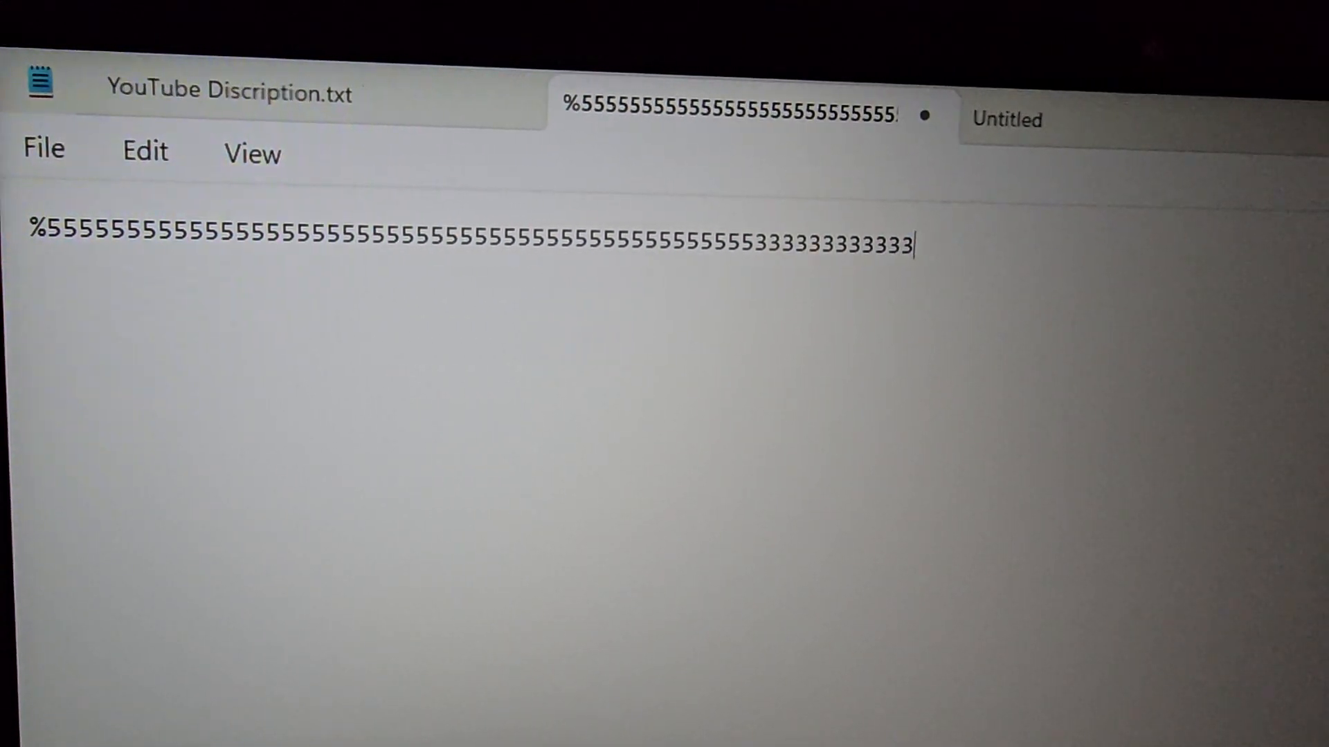
text(9999999999)
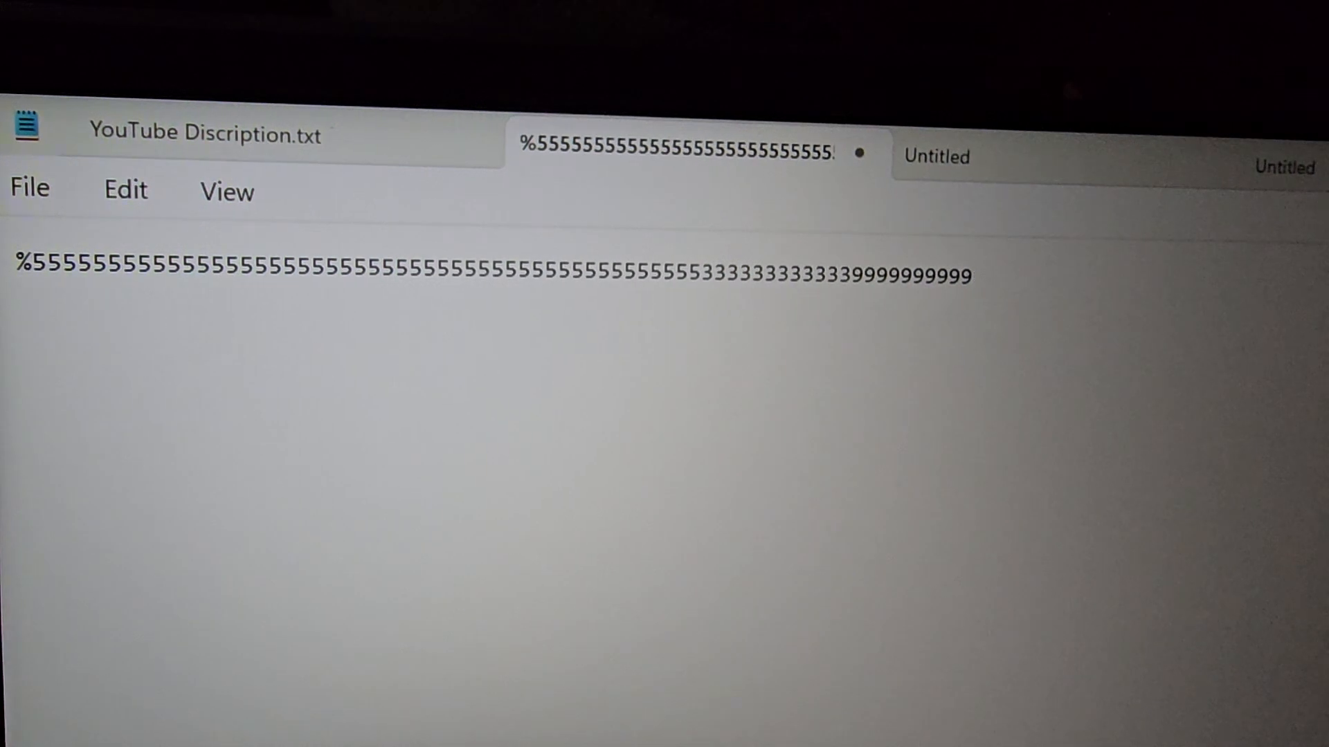